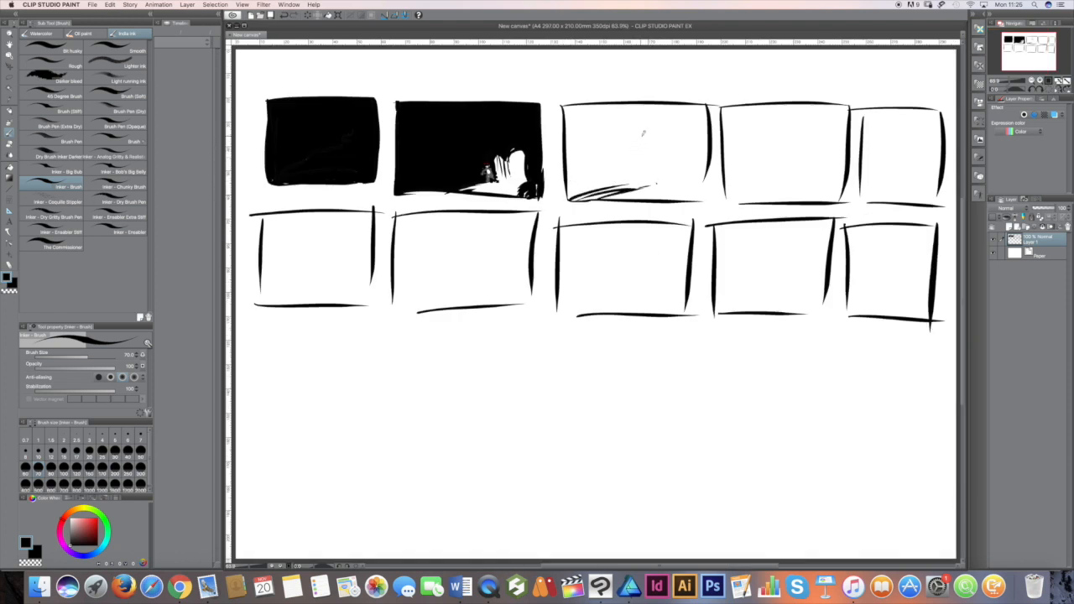
# Sketch the caped figure in the third top-row panel and fill the panel with black ink
pyautogui.moveTo(638, 126); pyautogui.dragTo(651, 176)
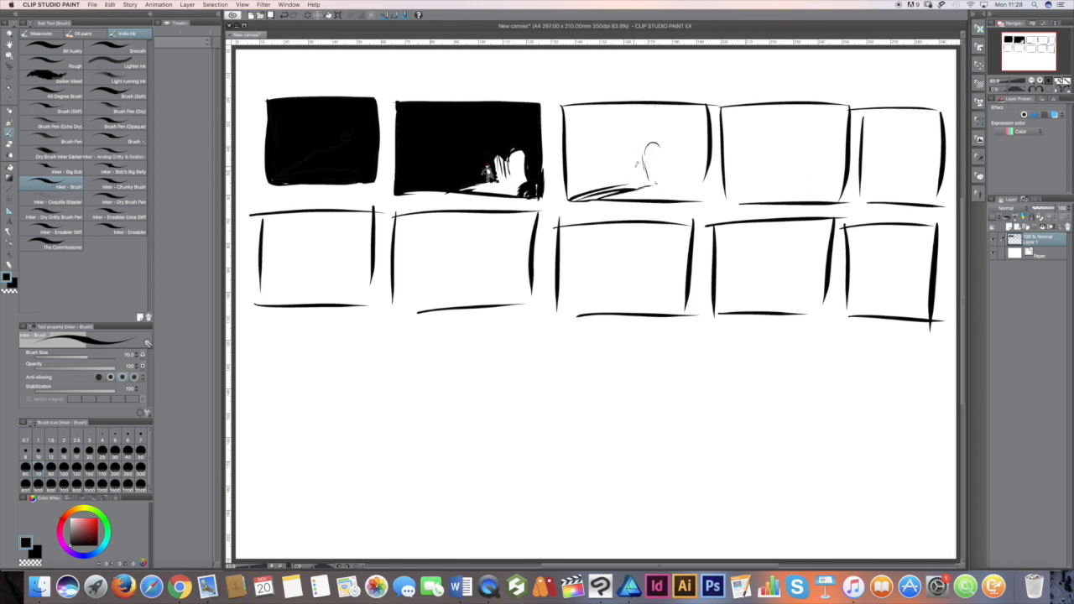
pyautogui.moveTo(646, 147); pyautogui.dragTo(671, 176)
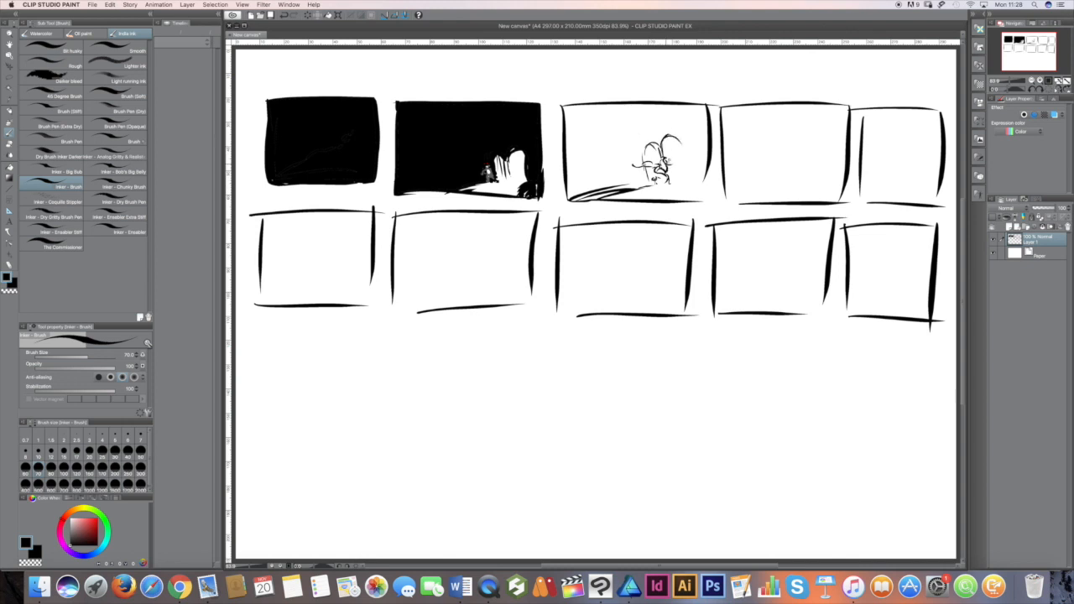
pyautogui.moveTo(638, 152); pyautogui.dragTo(688, 182)
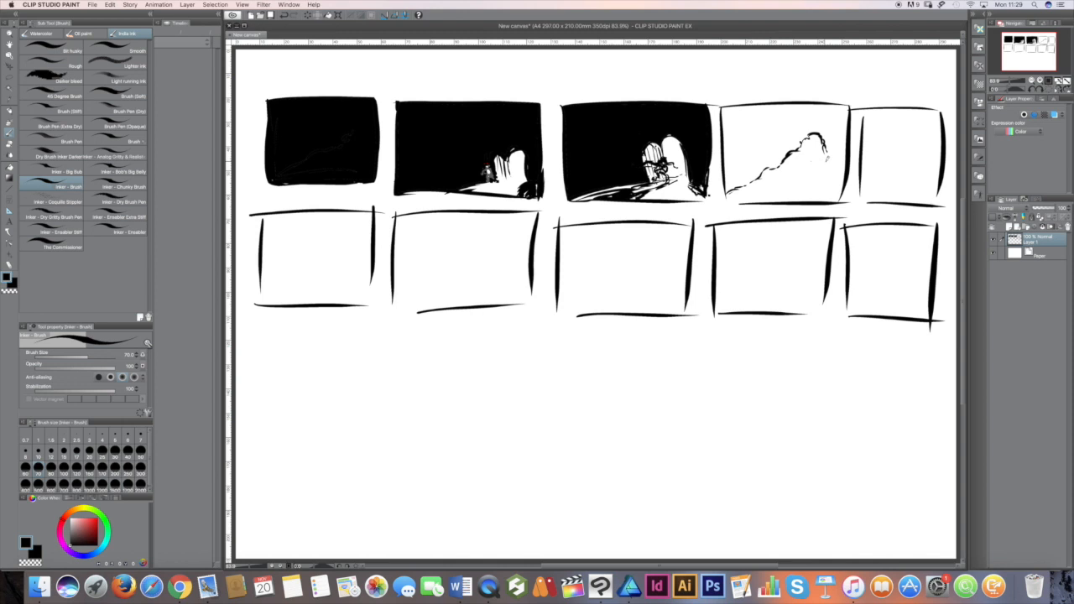
# Rough in the hillside with the caped figure in panel 4 and sketch the figure in panel 5
pyautogui.moveTo(742, 176); pyautogui.dragTo(831, 148)
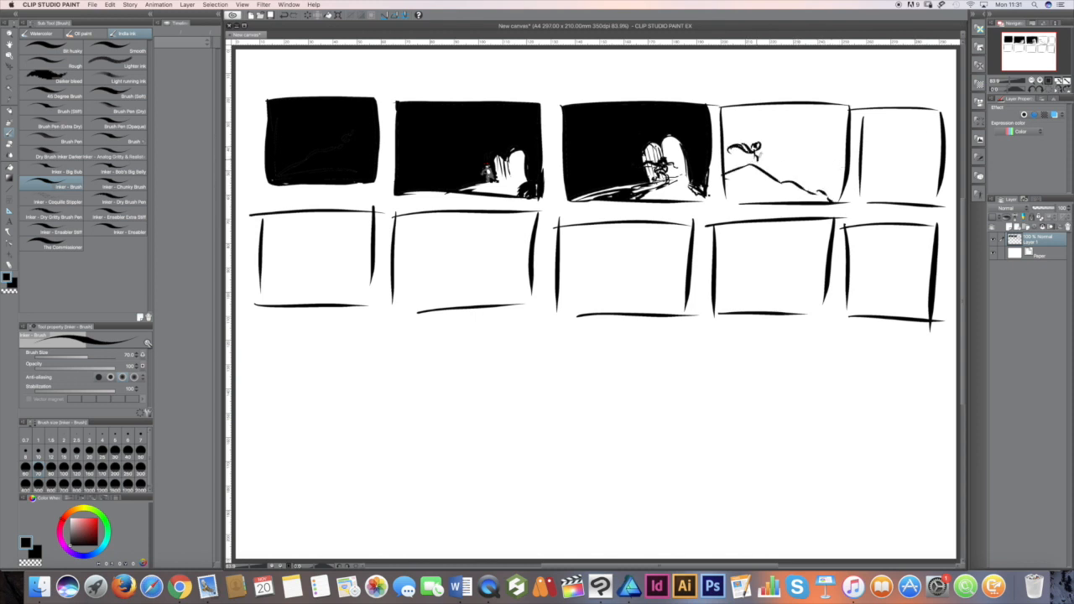
pyautogui.moveTo(735, 155); pyautogui.dragTo(823, 201)
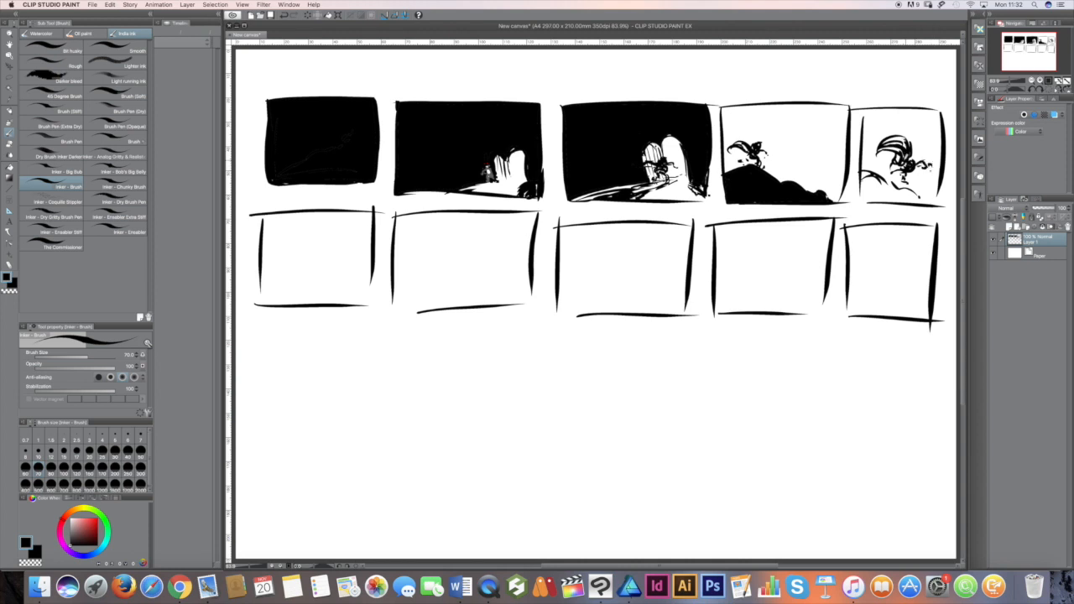
pyautogui.moveTo(293, 251); pyautogui.dragTo(336, 277)
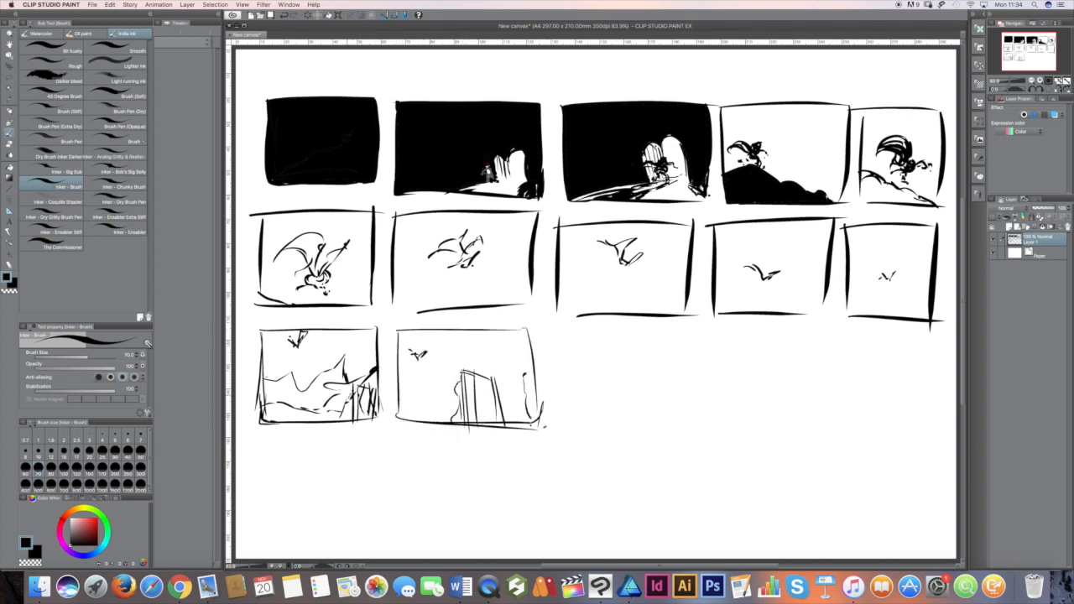
# Frame a new third-row panel with castle towers and outline the fourth third-row panel
pyautogui.moveTo(557, 332); pyautogui.dragTo(705, 440)
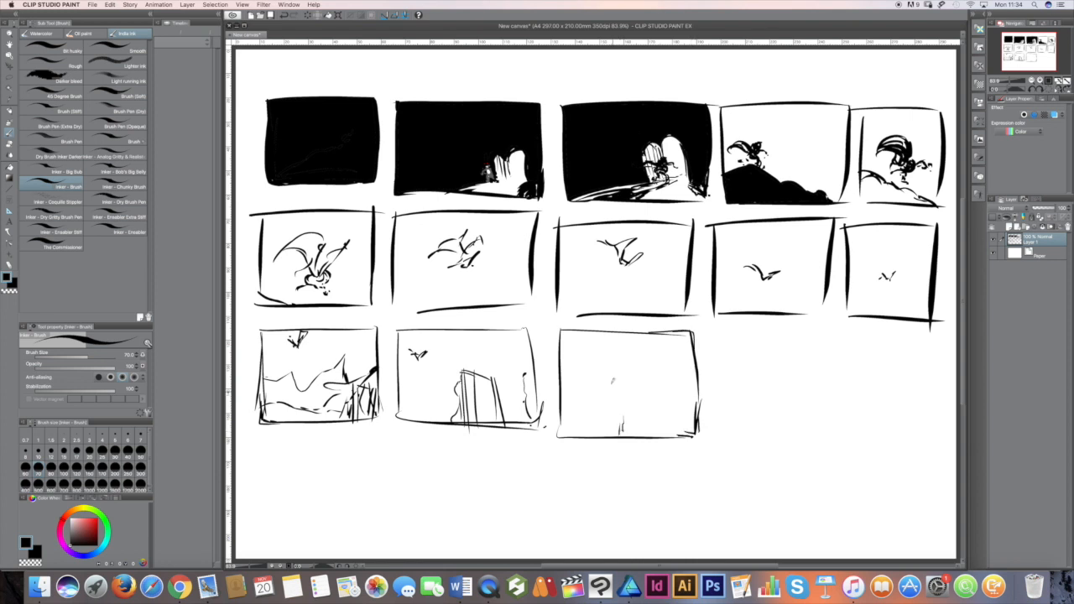
pyautogui.moveTo(579, 428); pyautogui.dragTo(688, 378)
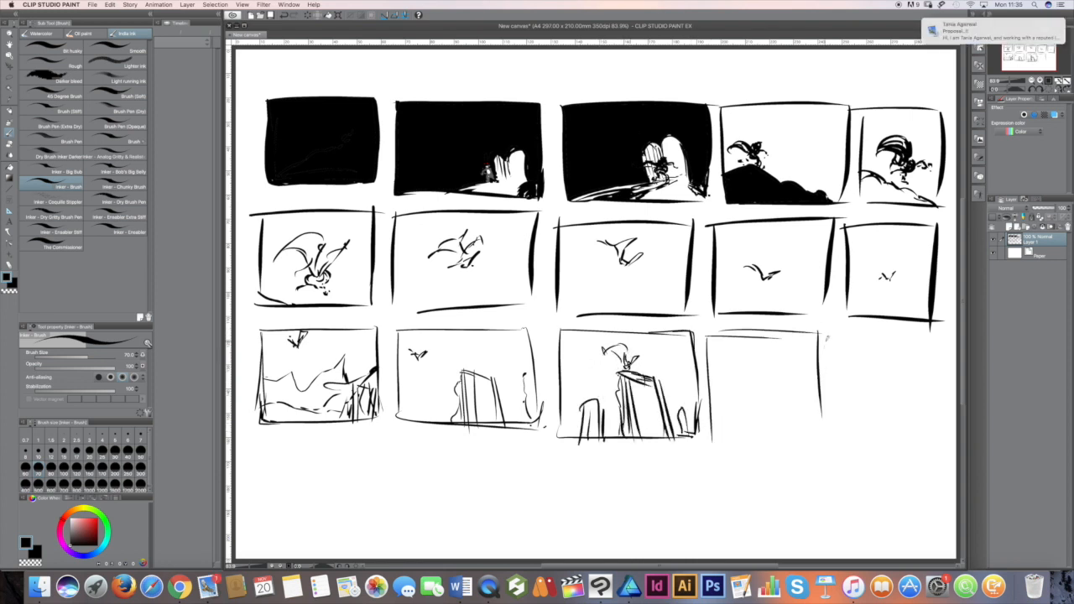
pyautogui.moveTo(713, 335); pyautogui.dragTo(822, 450)
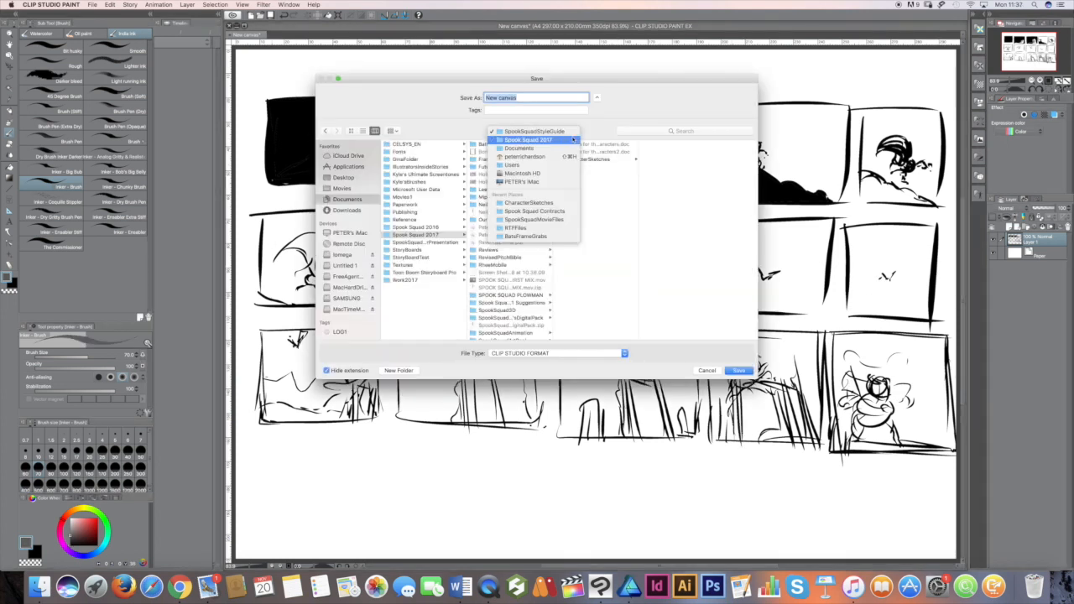
# Choose the destination folder and save the storyboard file
pyautogui.click(400, 371)
pyautogui.write('VladTheBad')
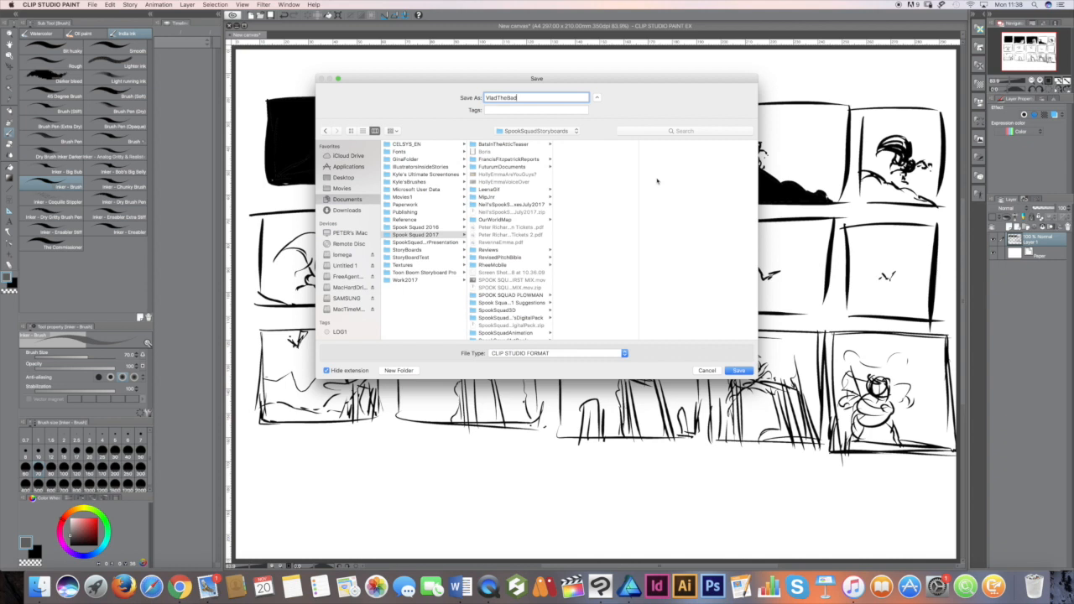
pyautogui.click(738, 371)
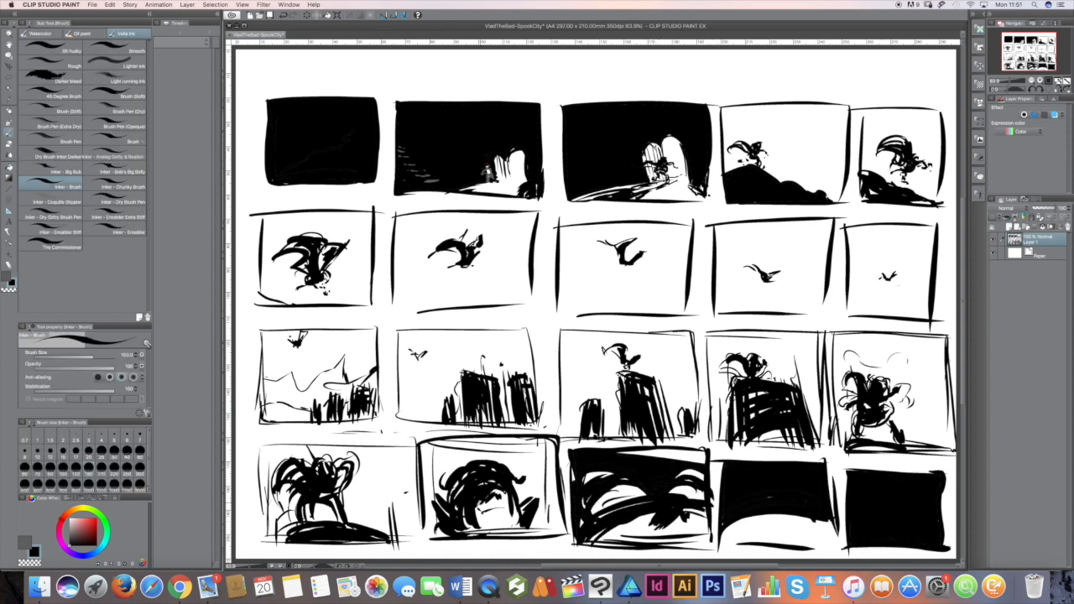
# Add ink detail to the figure in a fourth-row panel
pyautogui.moveTo(470, 495); pyautogui.dragTo(504, 512)
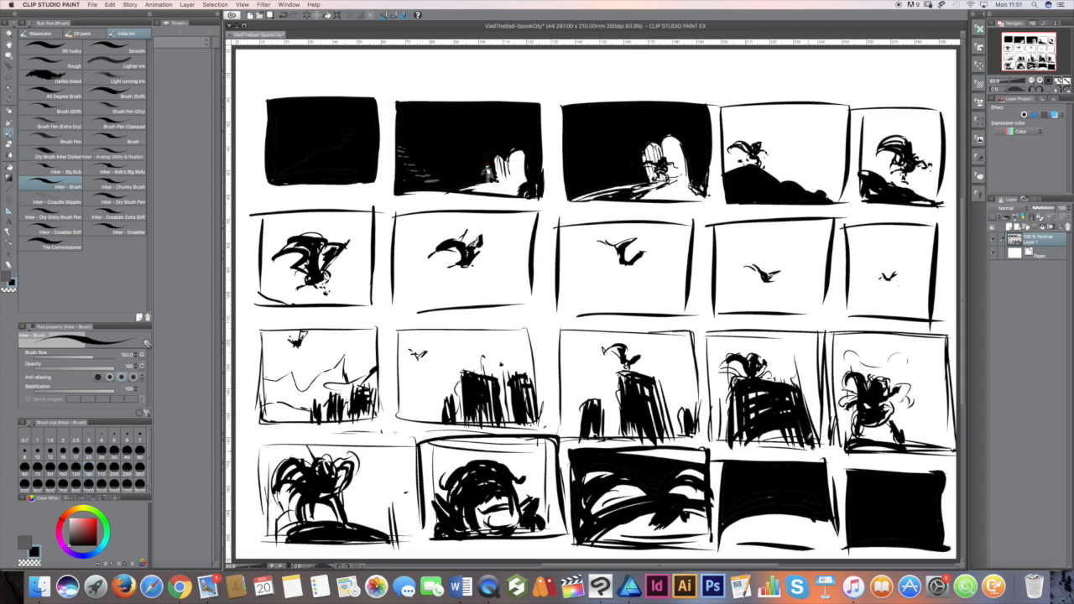